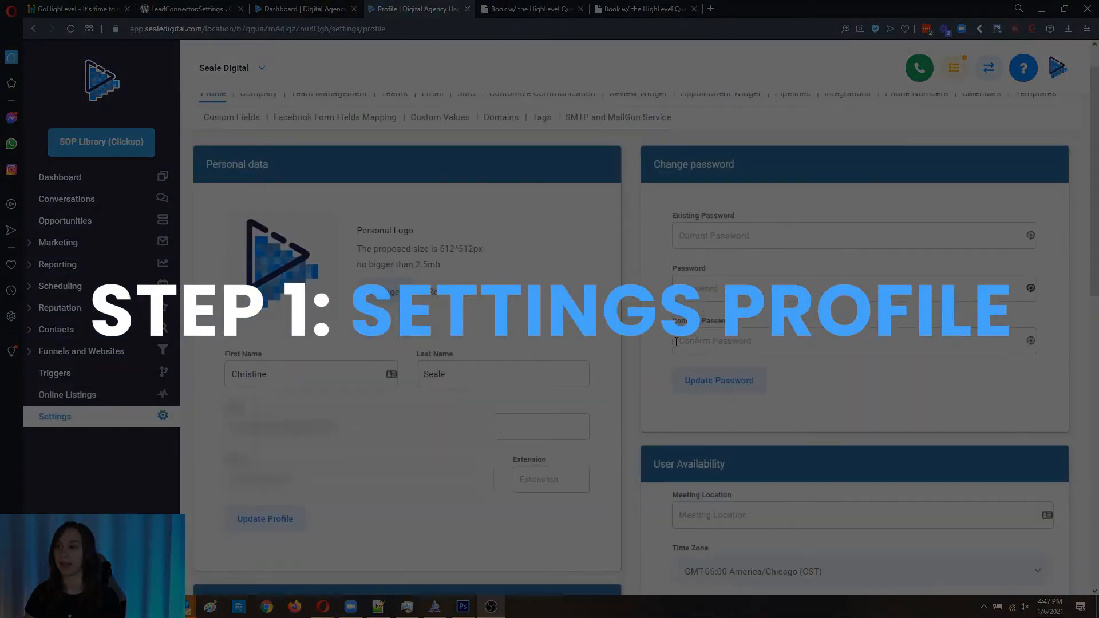
# Scroll the profile settings down to the User Availability card.
pyautogui.scroll(-3)
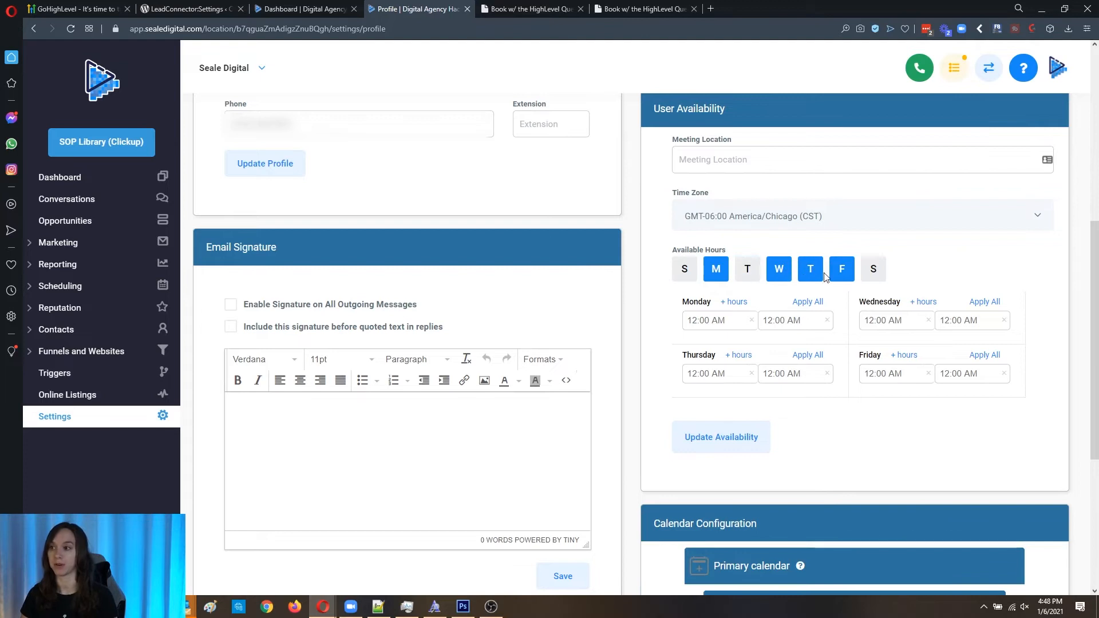
# Drop Thursday and set Monday, Wednesday and Friday hours to 8:00 AM–5:00 PM.
pyautogui.click(810, 268)
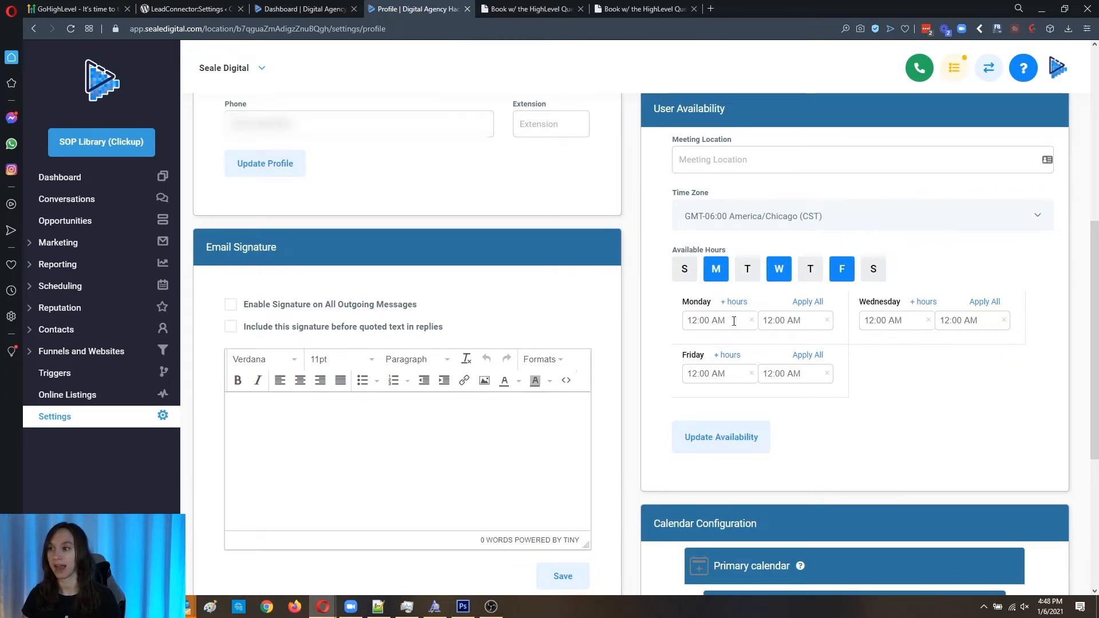
pyautogui.click(719, 320)
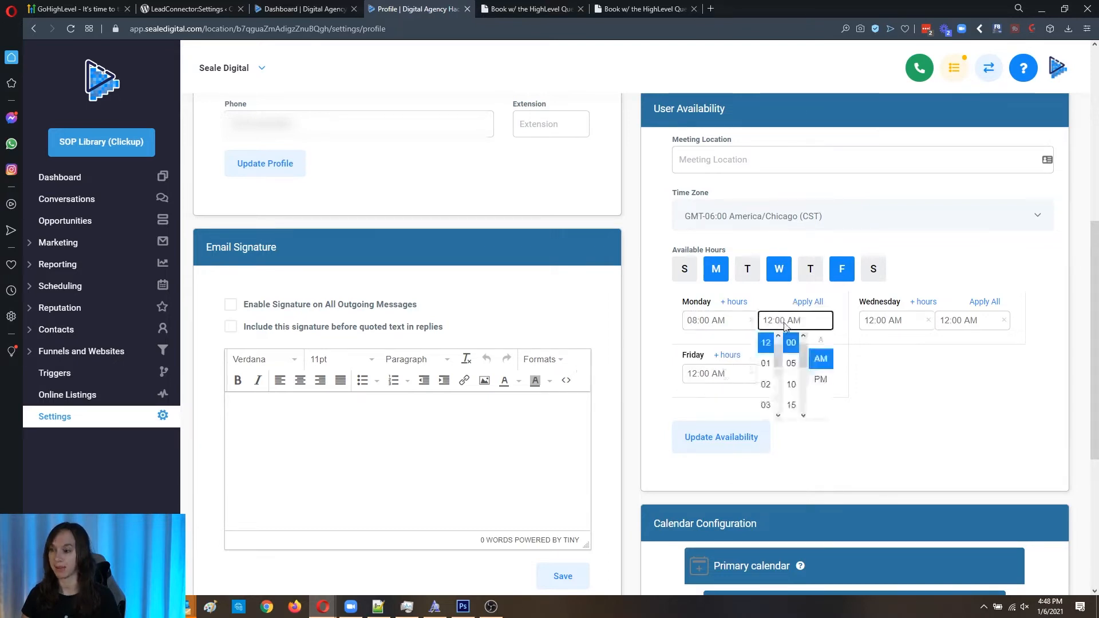
pyautogui.scroll(-3)
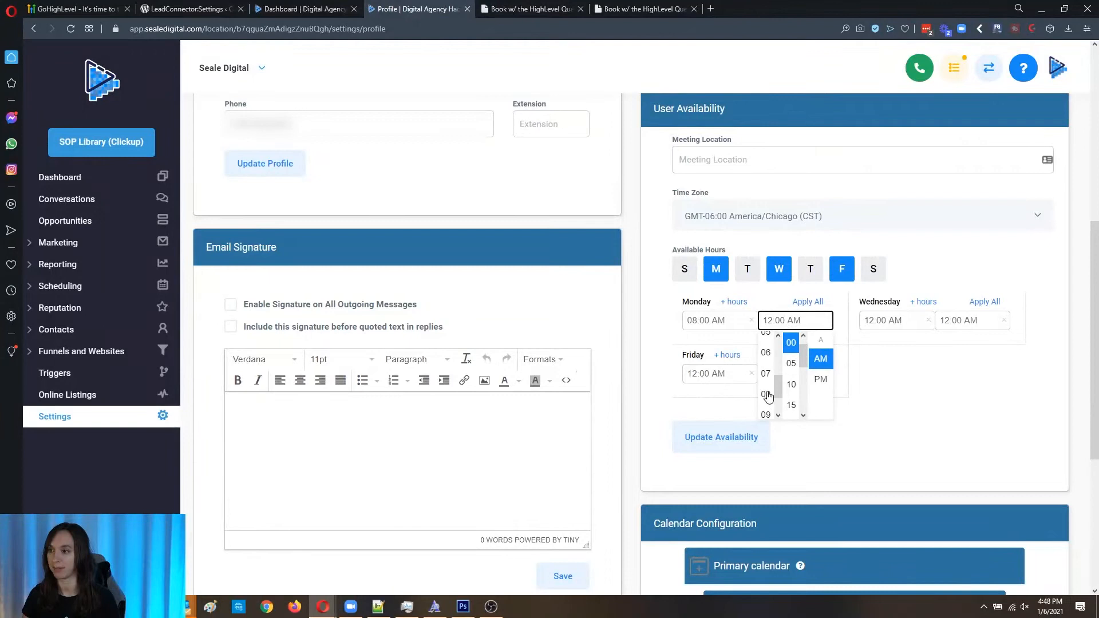
pyautogui.click(820, 379)
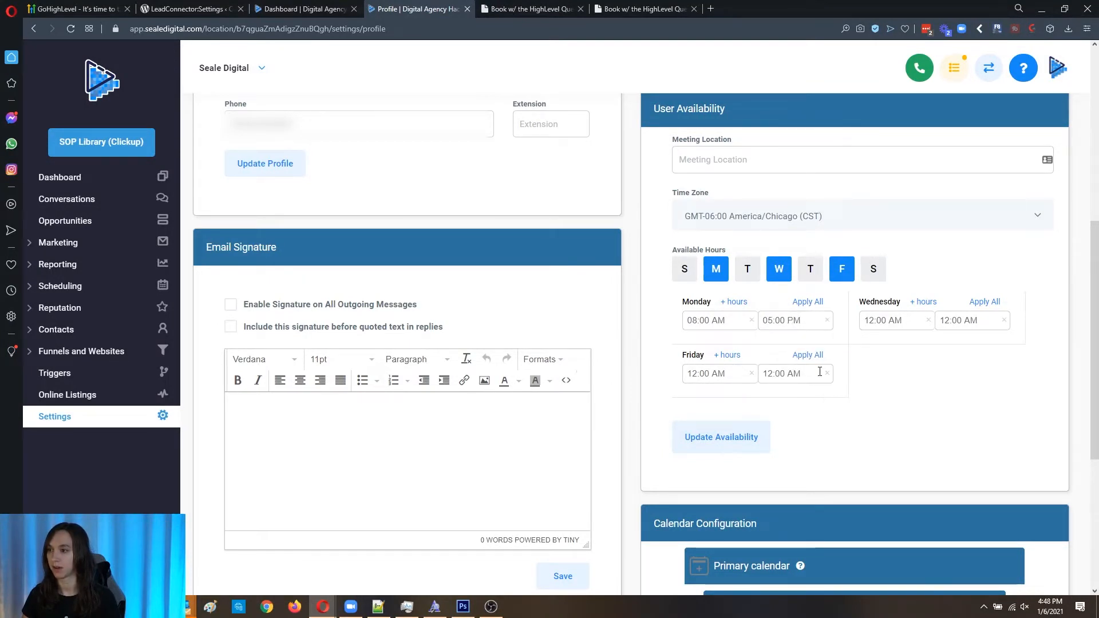
pyautogui.click(807, 302)
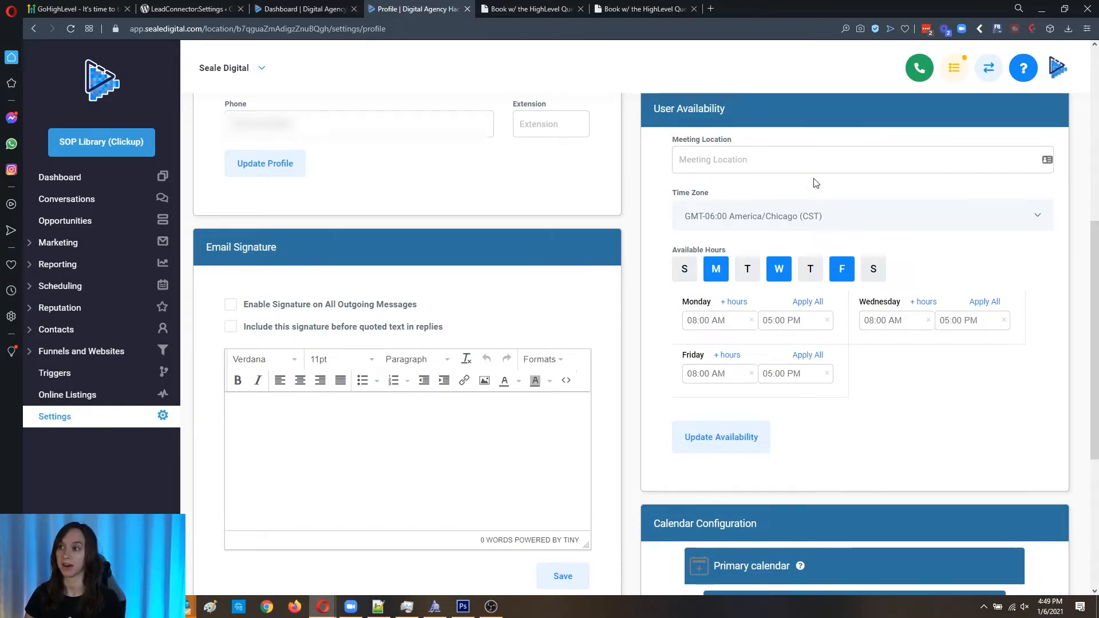
pyautogui.click(771, 159)
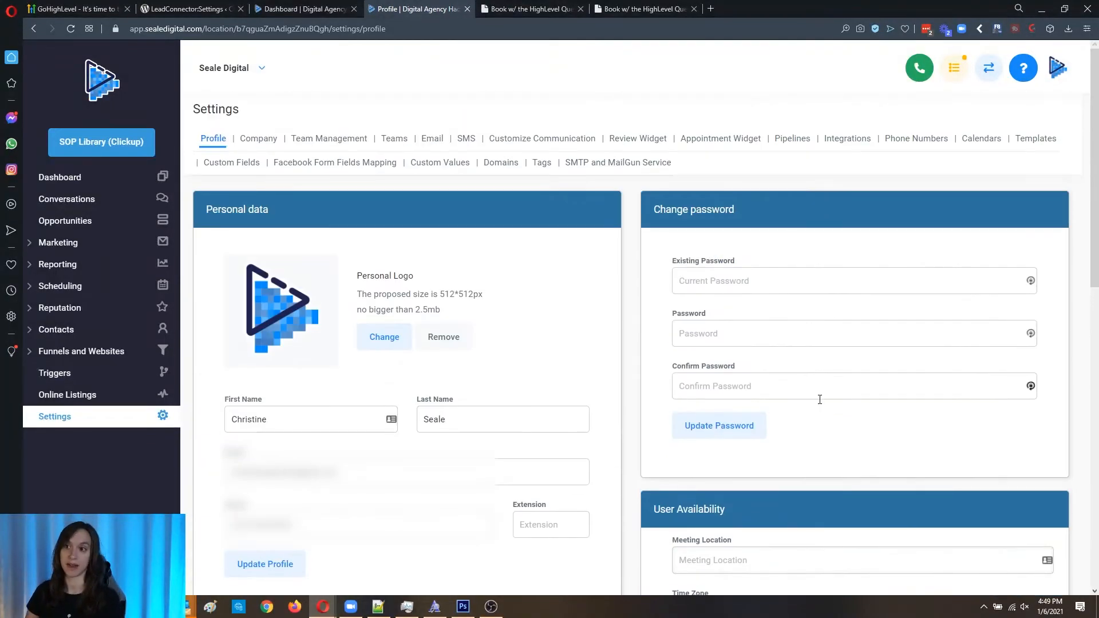
pyautogui.moveTo(726, 268)
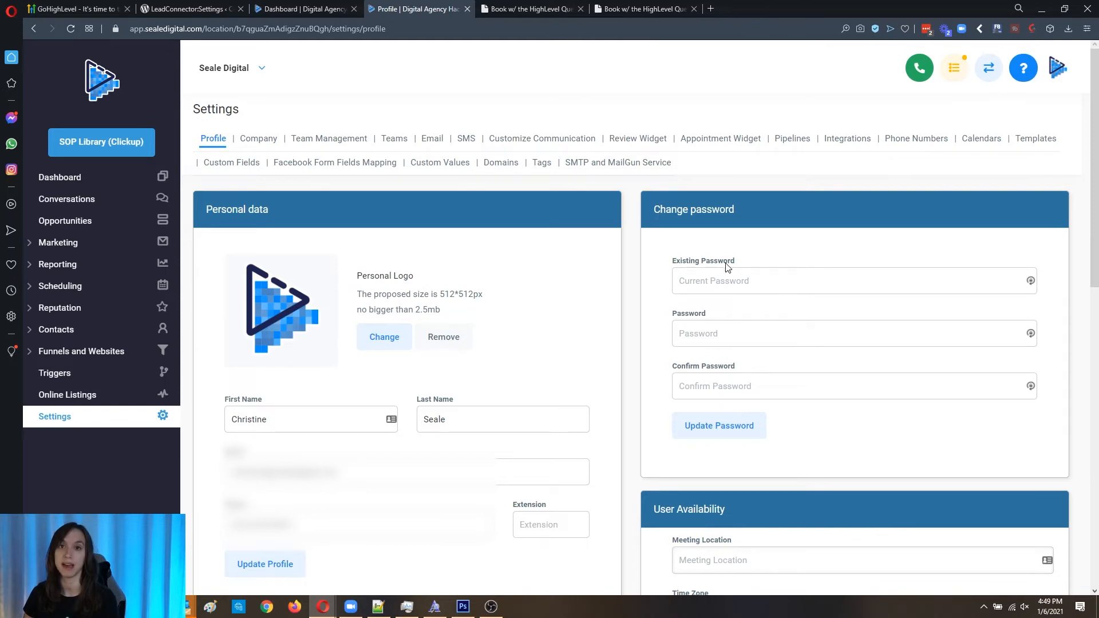
# Show the Teams list under Team Management with its three existing teams.
pyautogui.click(329, 139)
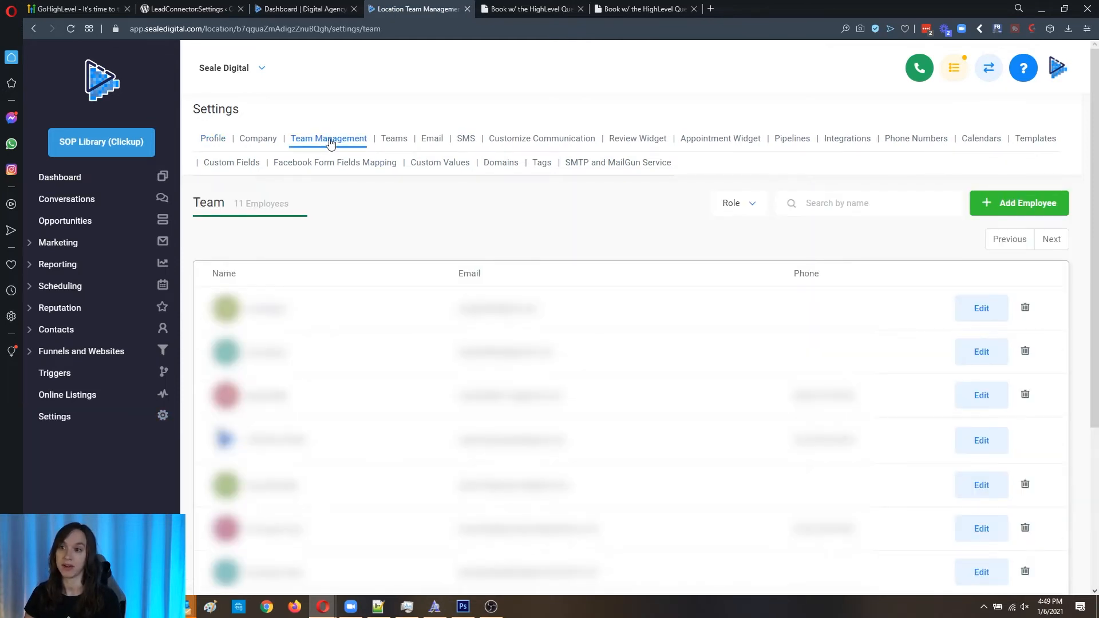
pyautogui.click(393, 139)
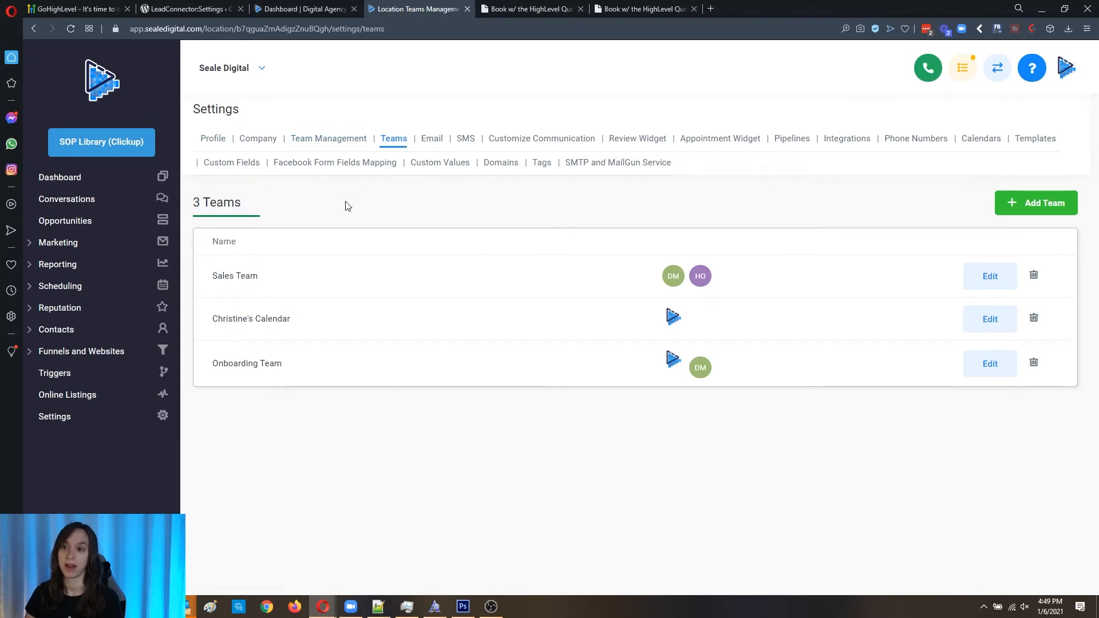
pyautogui.moveTo(298, 299)
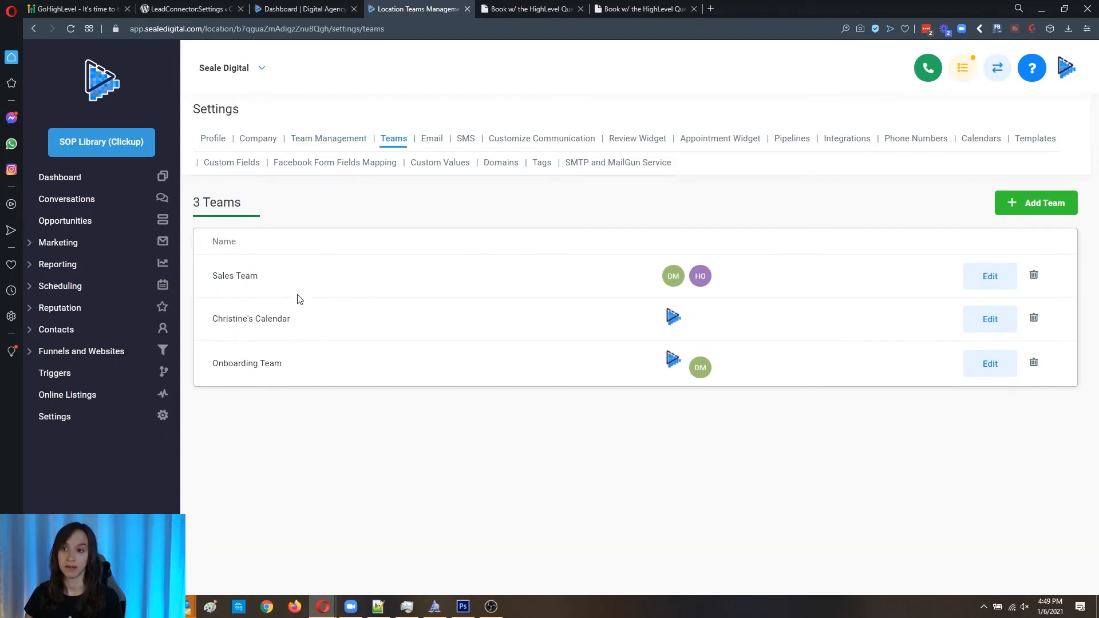
pyautogui.moveTo(306, 343)
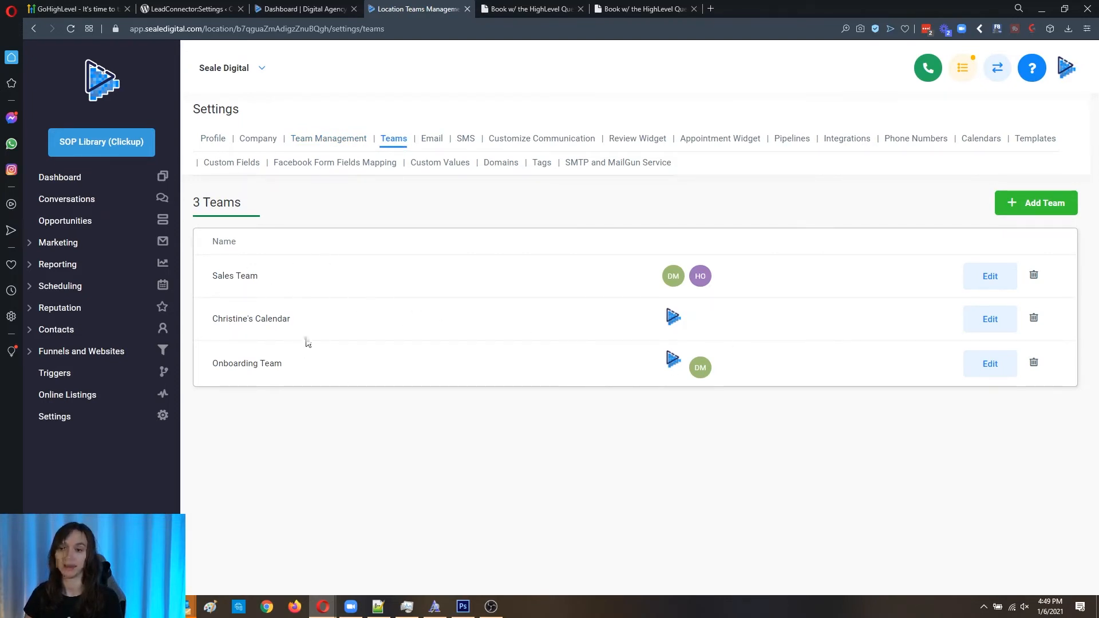
pyautogui.click(989, 276)
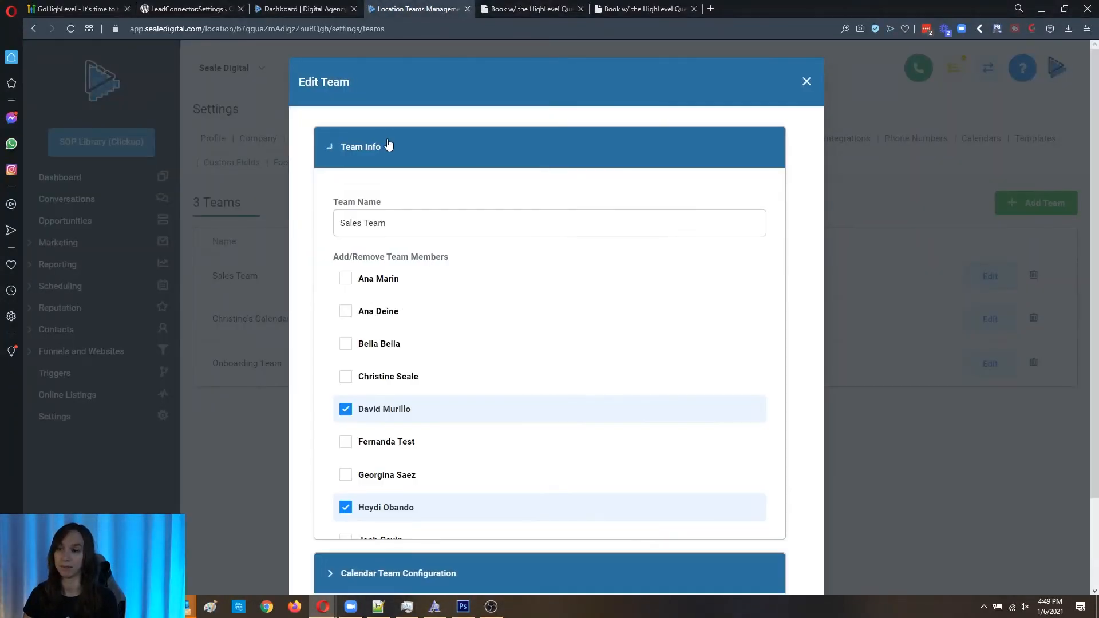
pyautogui.scroll(-3)
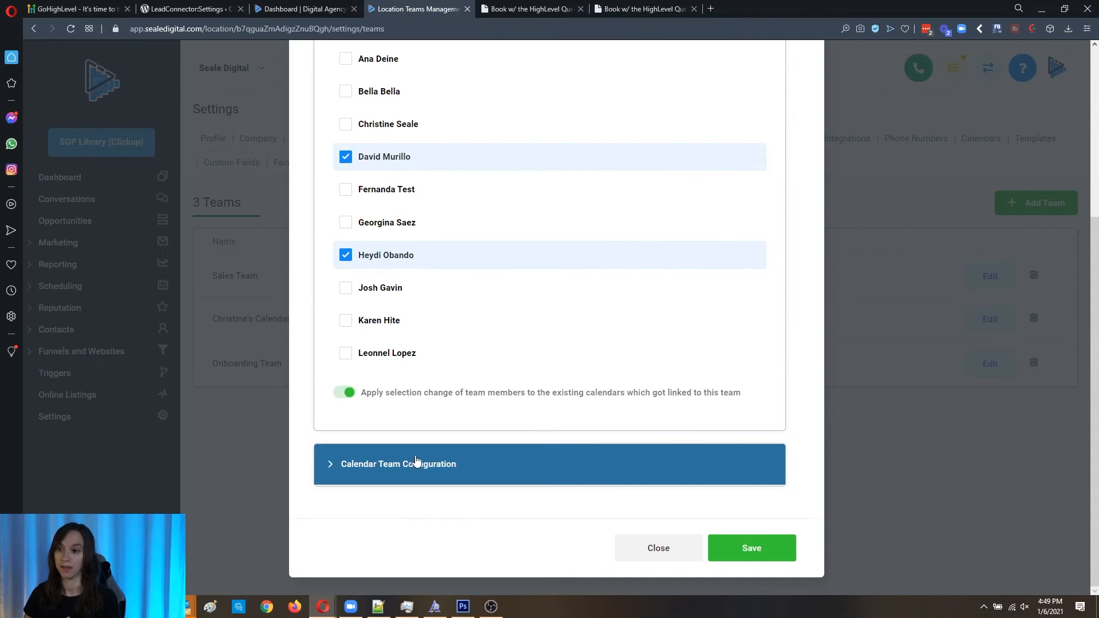
pyautogui.click(397, 463)
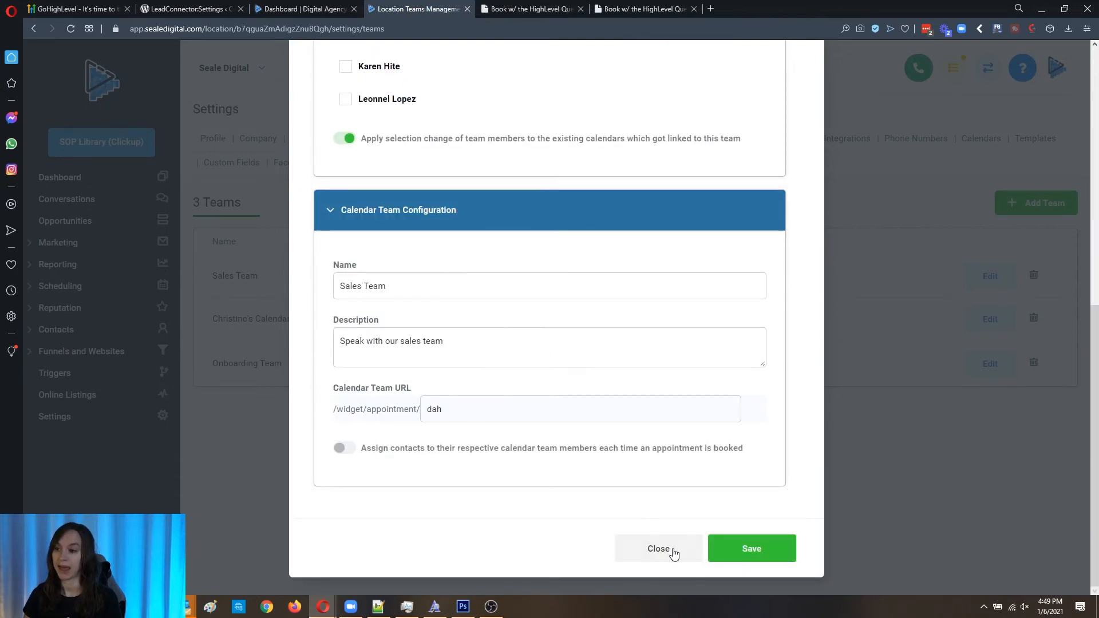
pyautogui.click(659, 548)
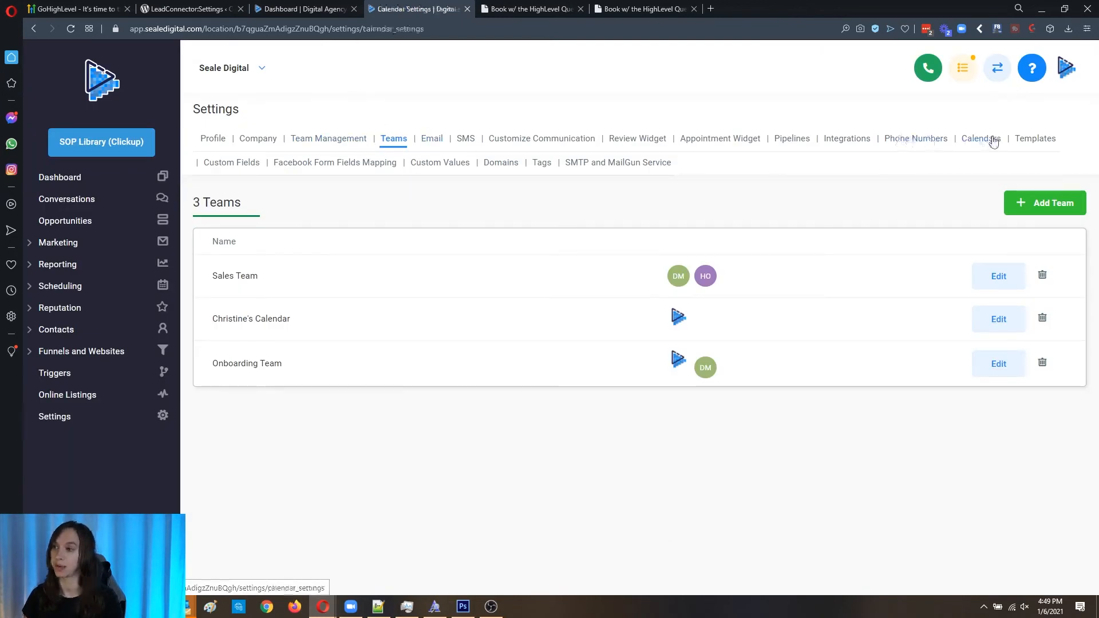
# Begin a New Calendar under the Sales Team in Calendars settings.
pyautogui.click(981, 138)
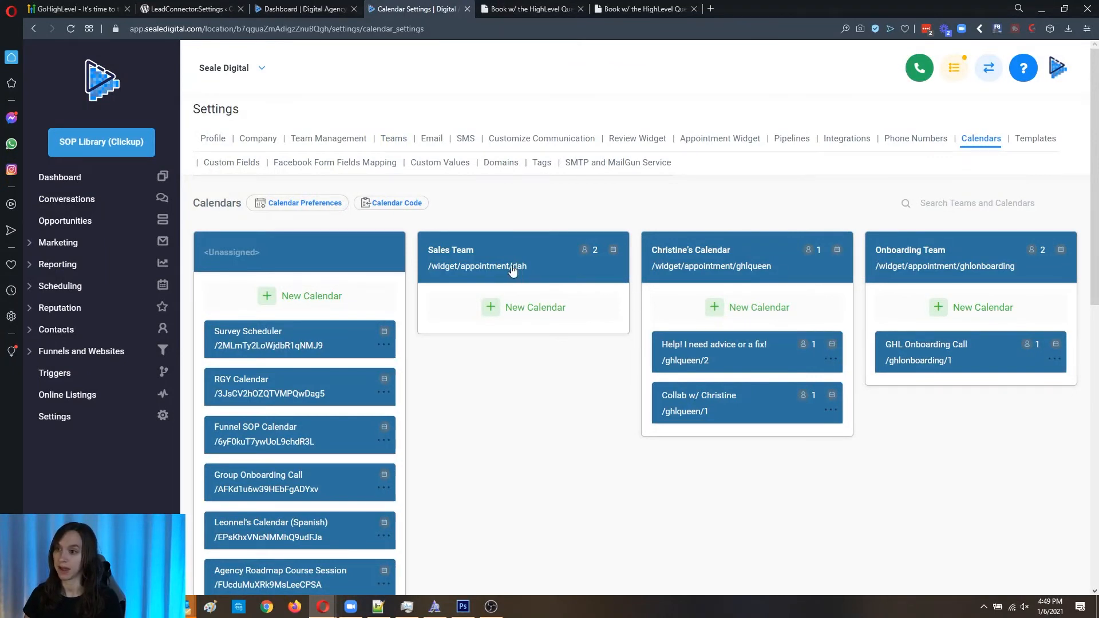
pyautogui.click(478, 265)
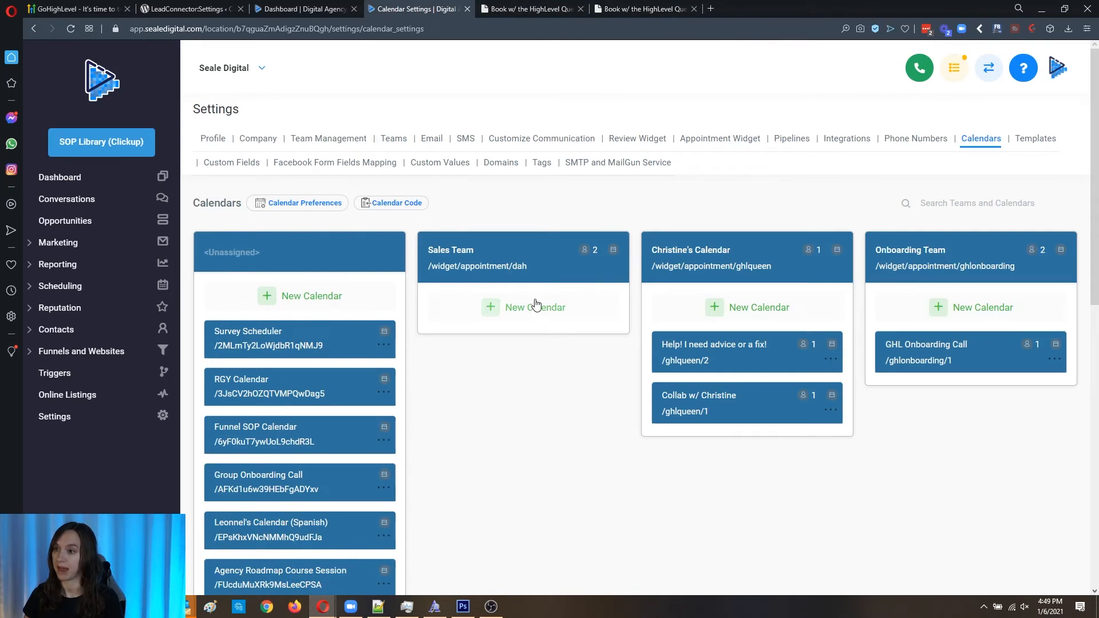
pyautogui.click(535, 307)
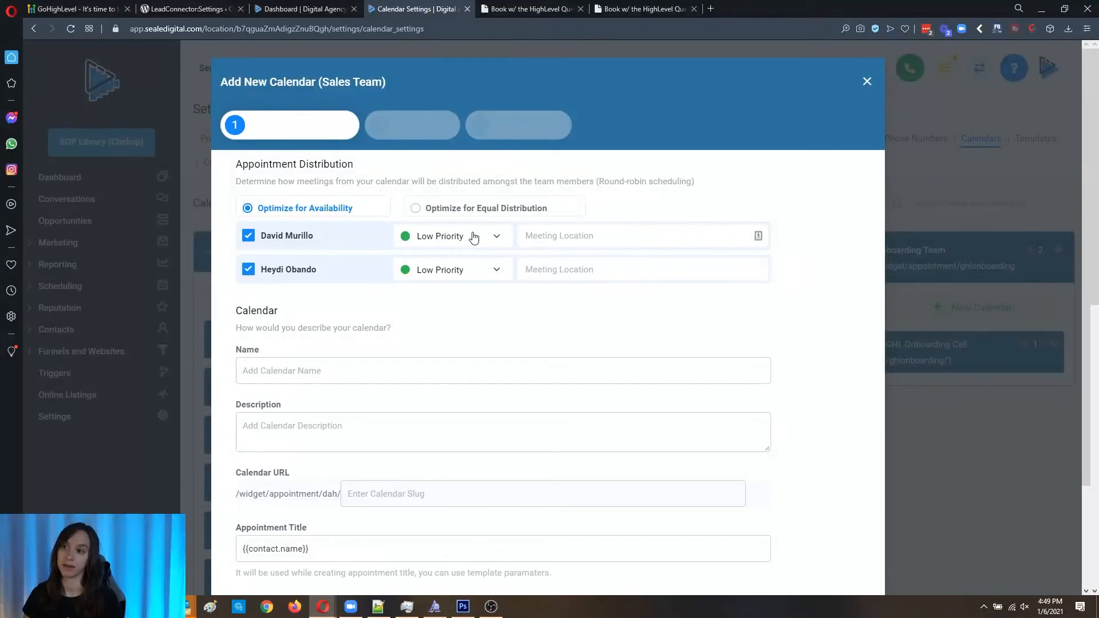
# Save an equal-distribution calendar with name, description and slug 'test' through office hours.
pyautogui.click(415, 208)
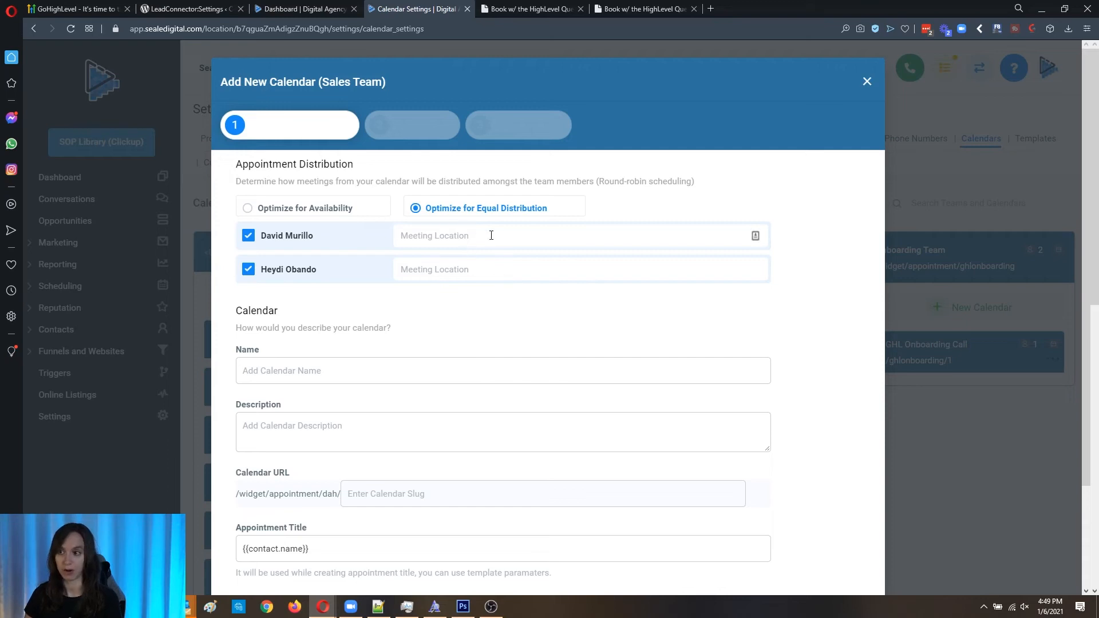
pyautogui.scroll(-3)
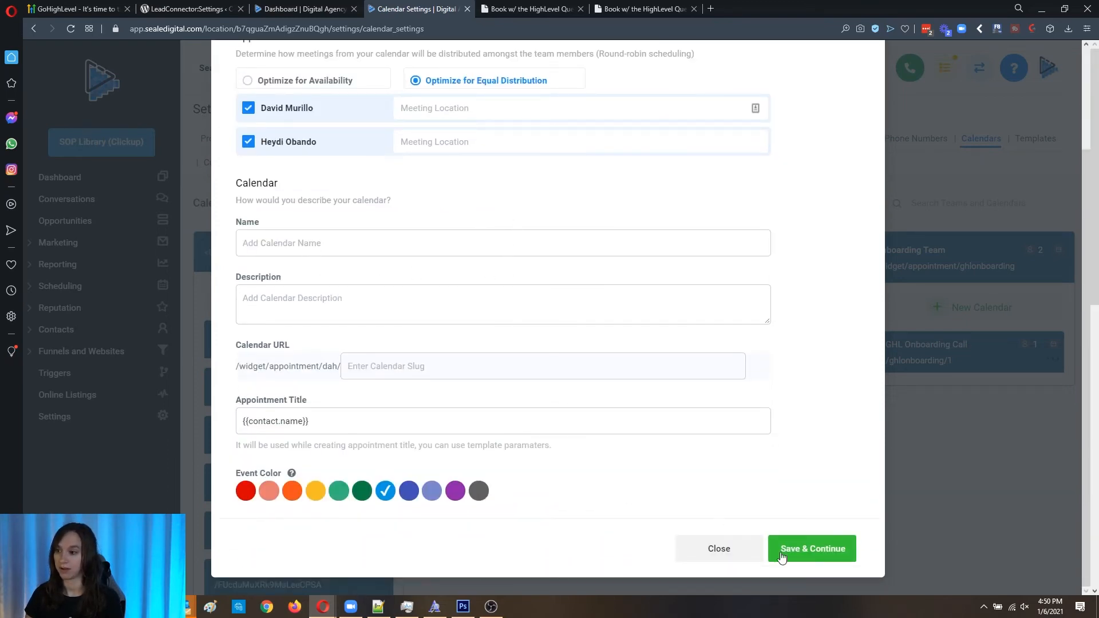
pyautogui.click(811, 548)
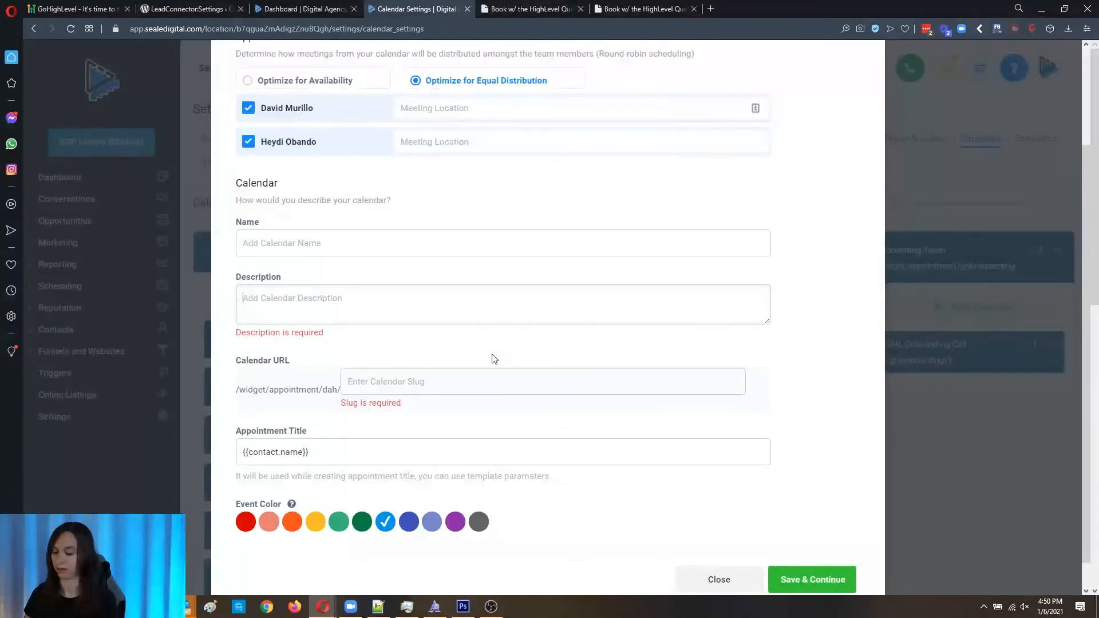
pyautogui.write('test')
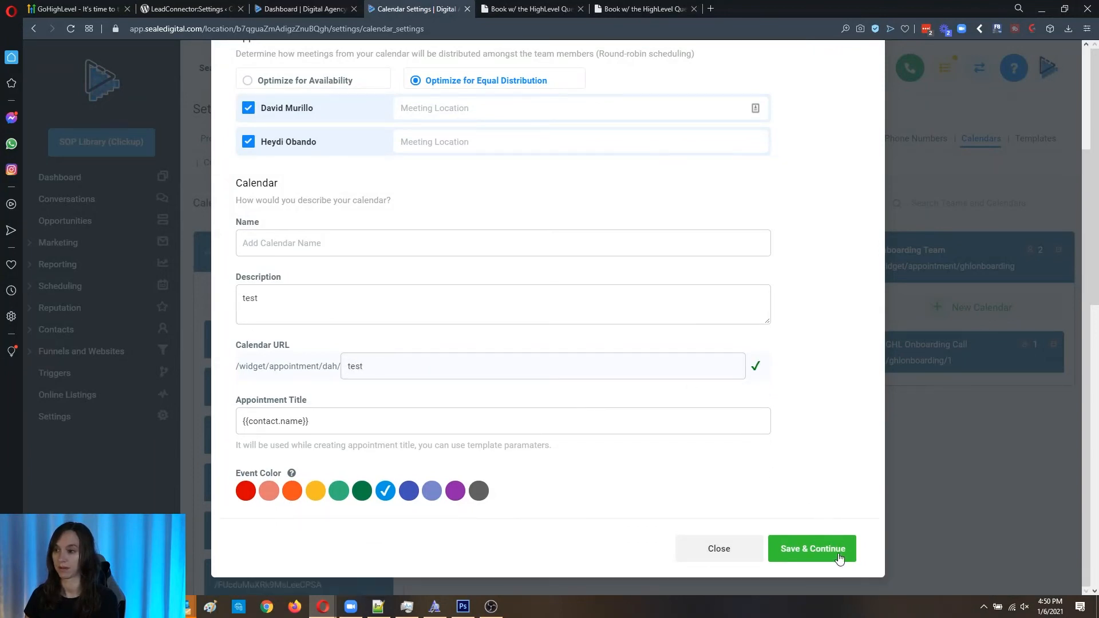
pyautogui.write('t')
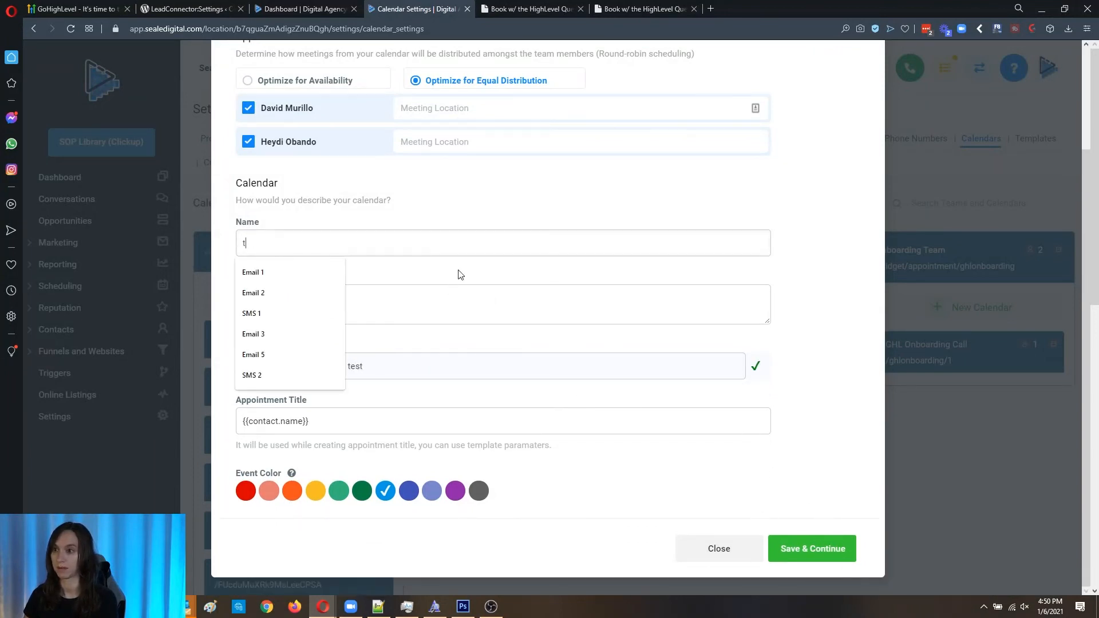
pyautogui.click(811, 548)
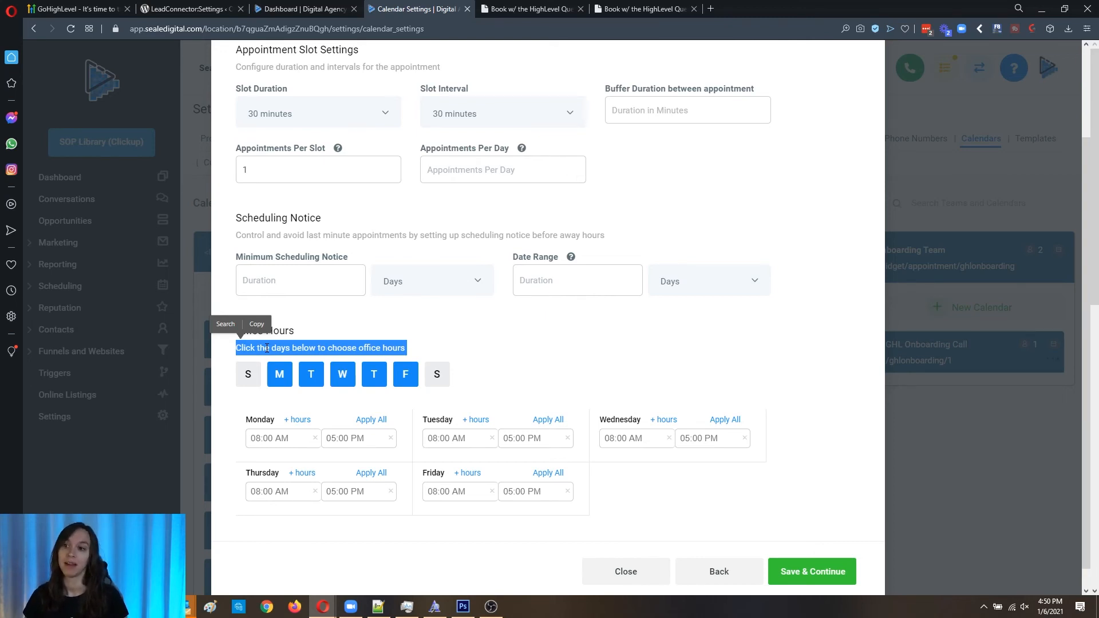
pyautogui.click(625, 572)
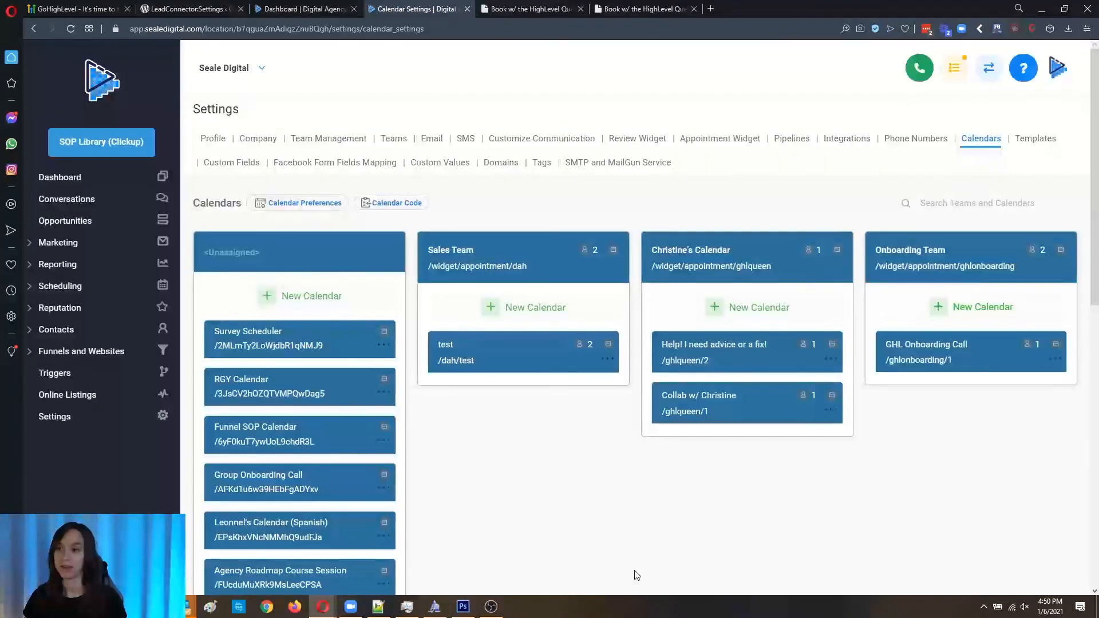
pyautogui.moveTo(747, 277)
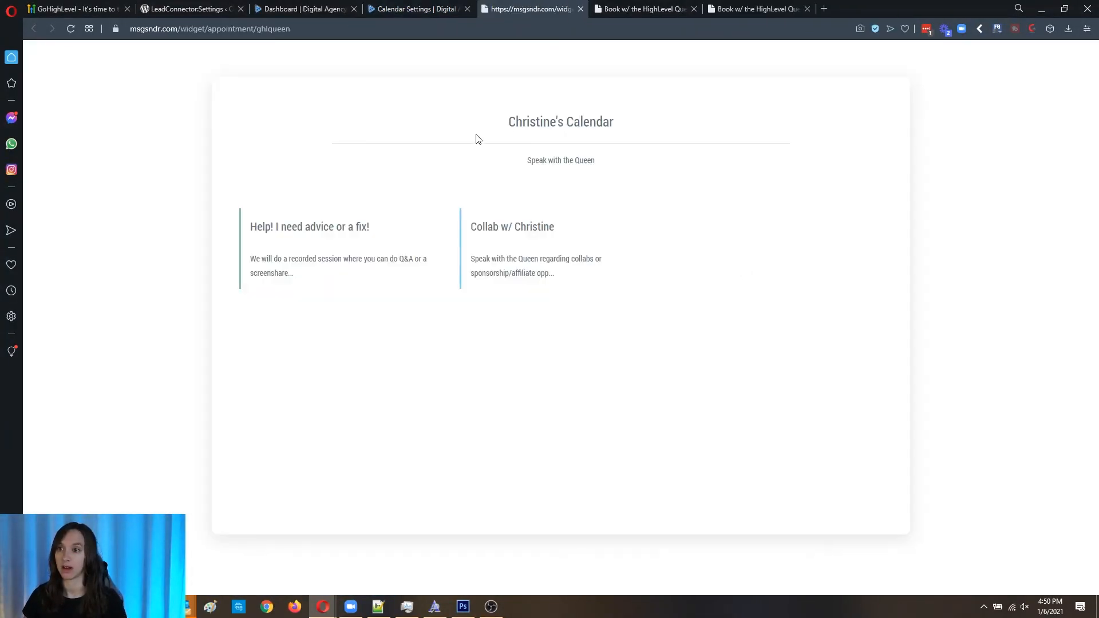
# Load the Collab w/ Christine page on Christine's Calendar widget to see its slots.
pyautogui.click(417, 8)
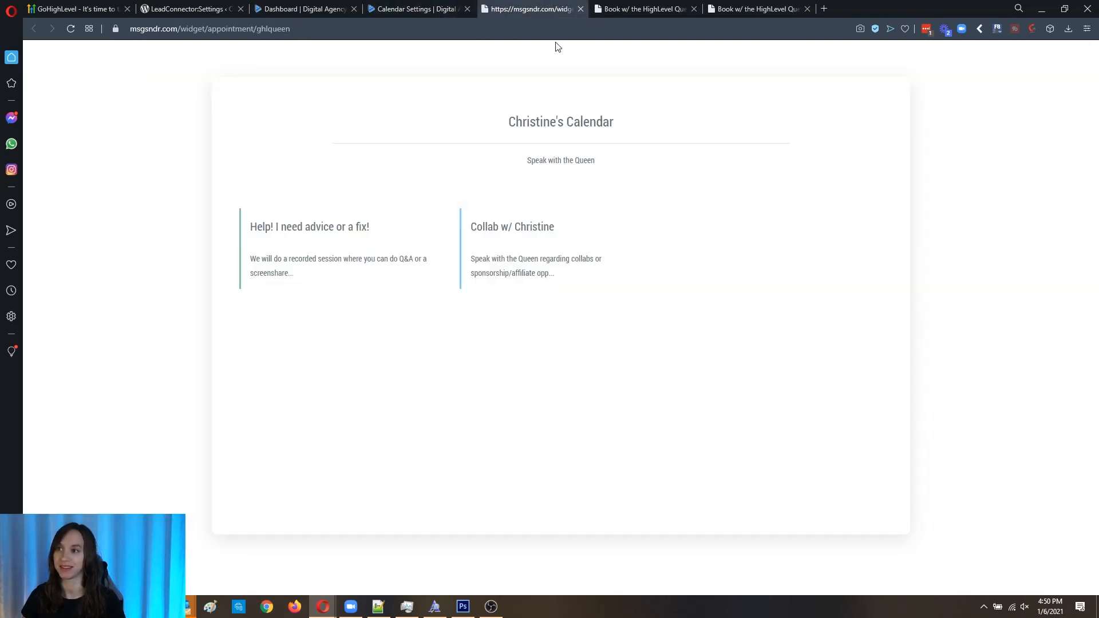
pyautogui.click(512, 226)
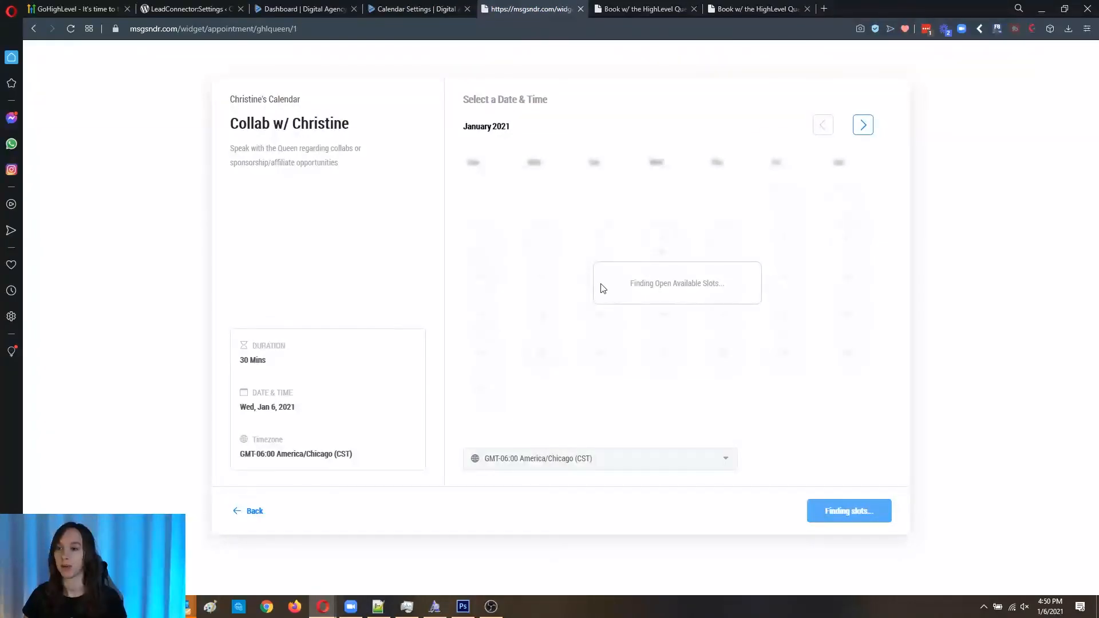
pyautogui.moveTo(616, 389)
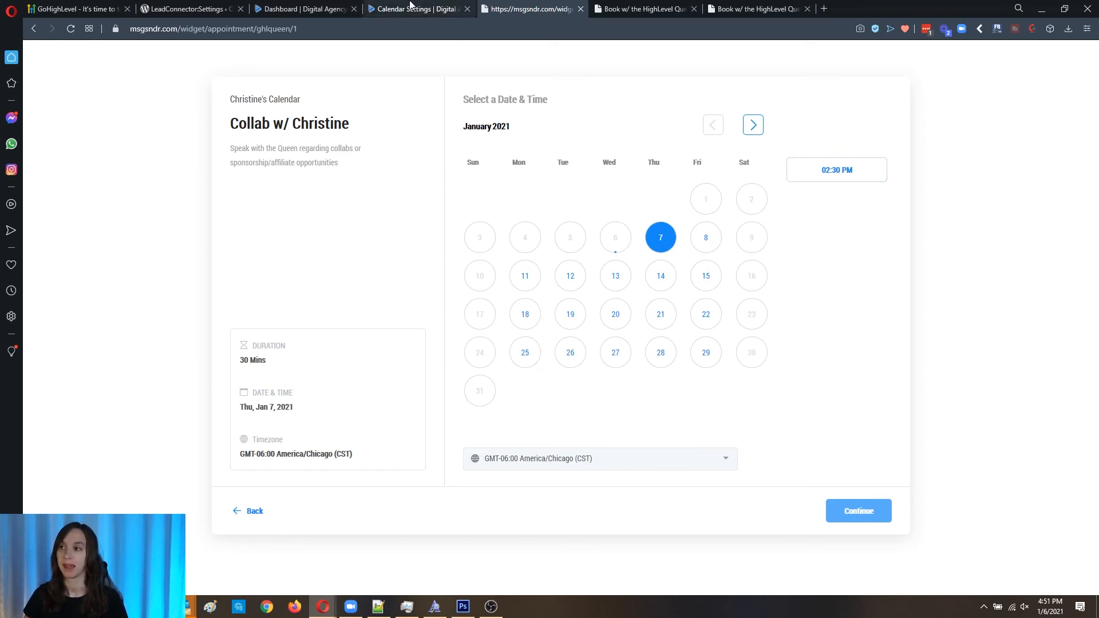
pyautogui.moveTo(417, 8)
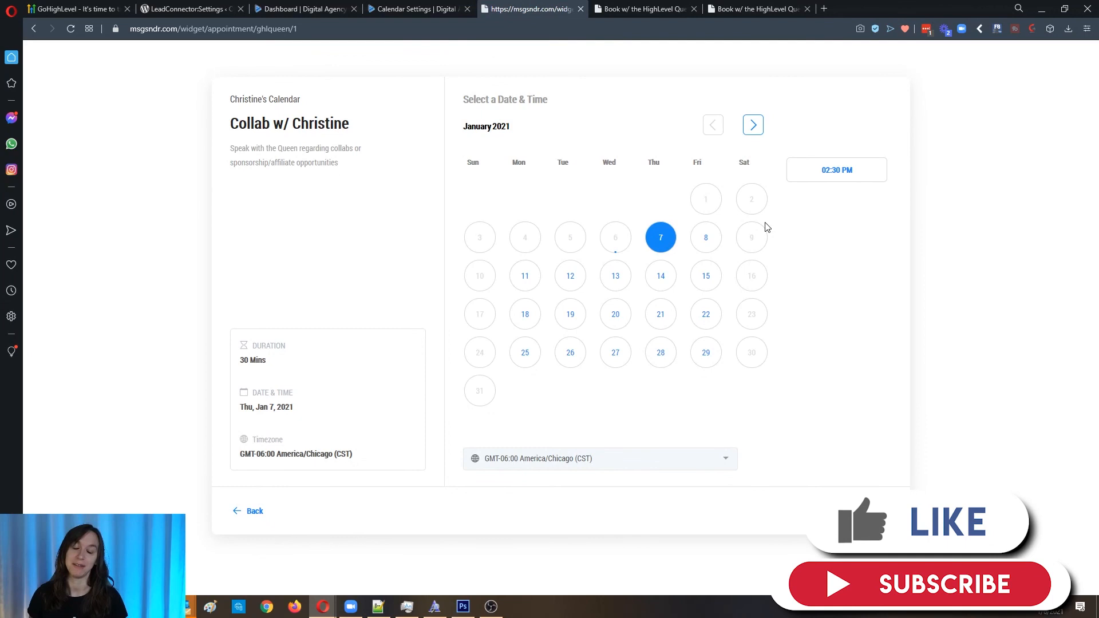
pyautogui.moveTo(769, 244)
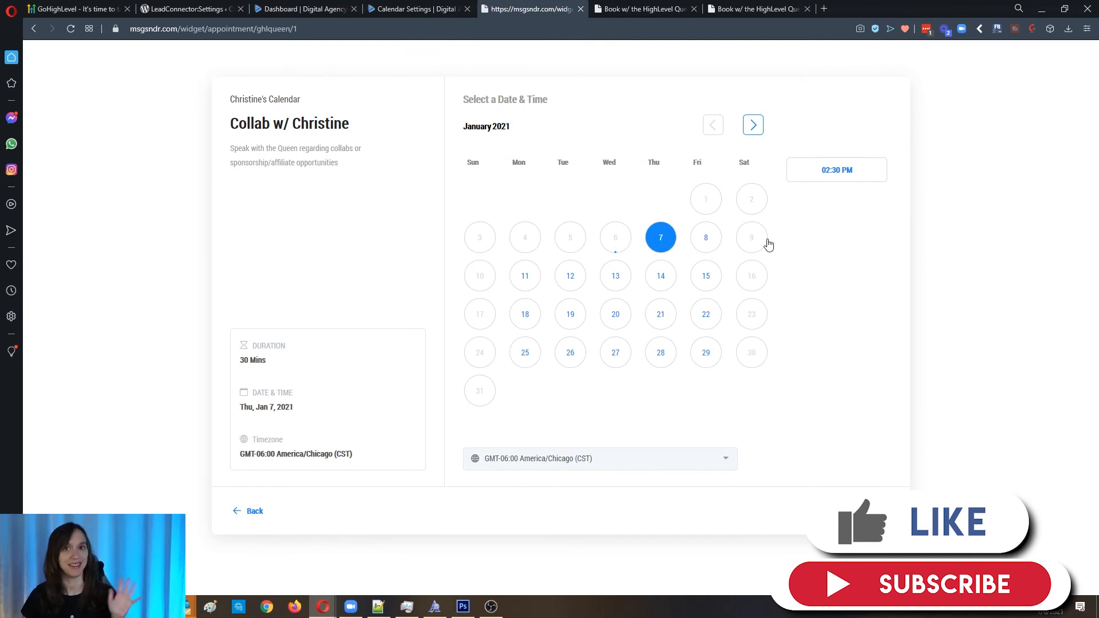